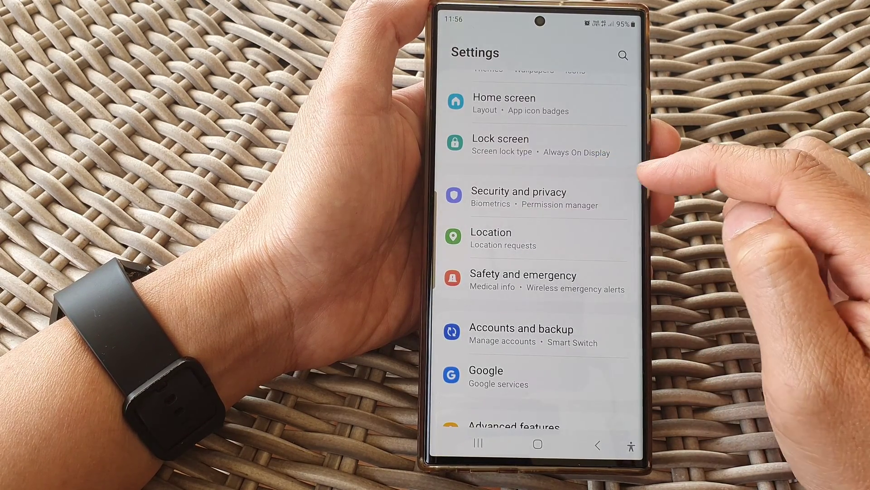
Step: Go to the Security and privacy page from the main Settings list
click(518, 197)
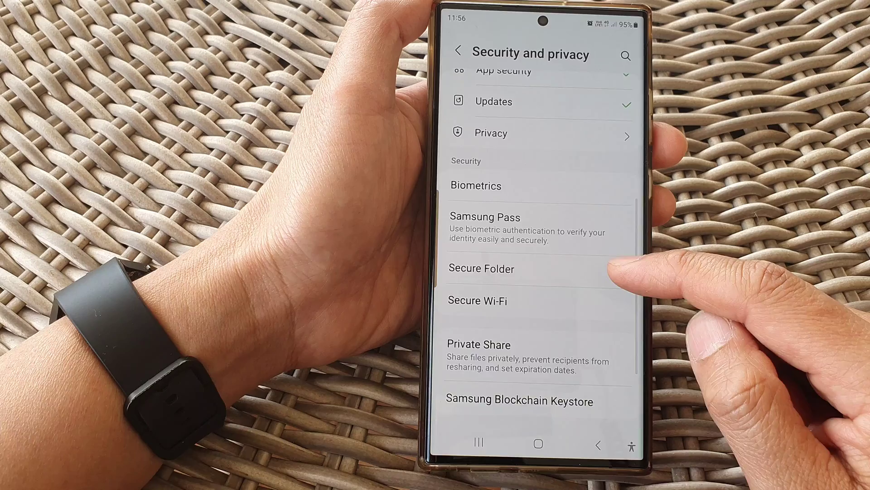
Step: Enter Secure Folder settings, verifying identity with the fingerprint unlock
click(482, 267)
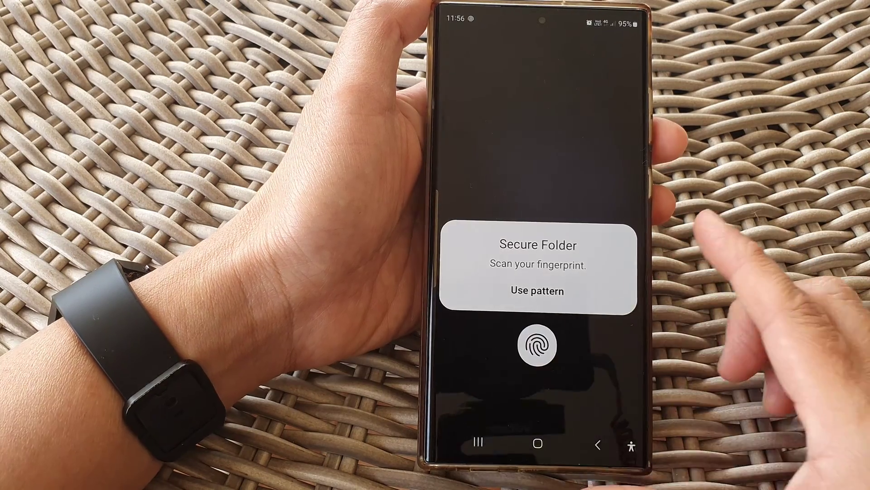
click(537, 345)
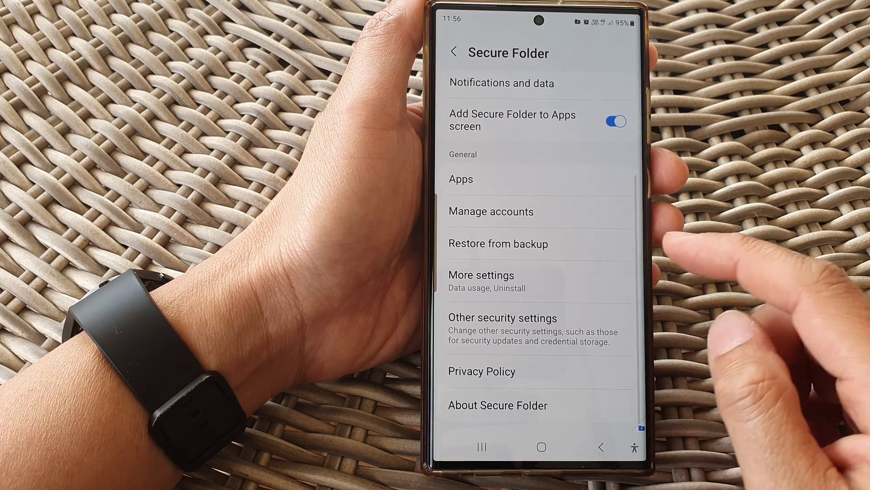
Step: In Manage accounts, switch off Auto sync Secure Folder data and confirm Turn off
click(491, 211)
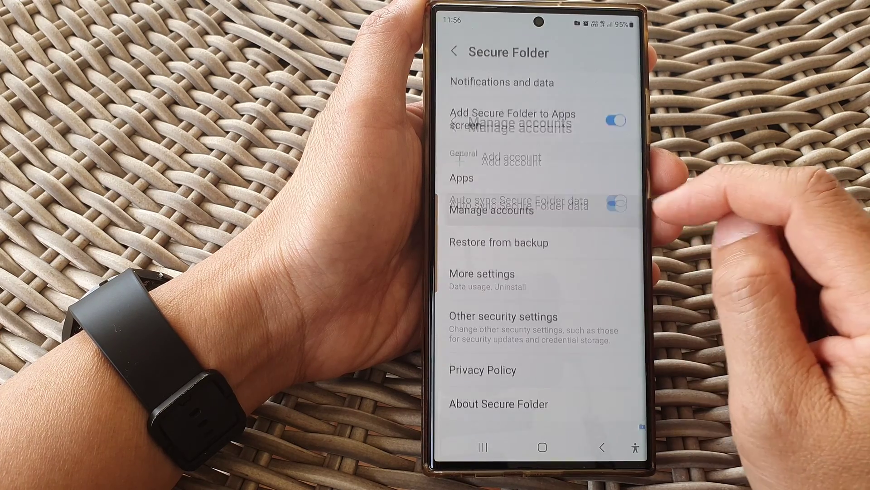
click(486, 220)
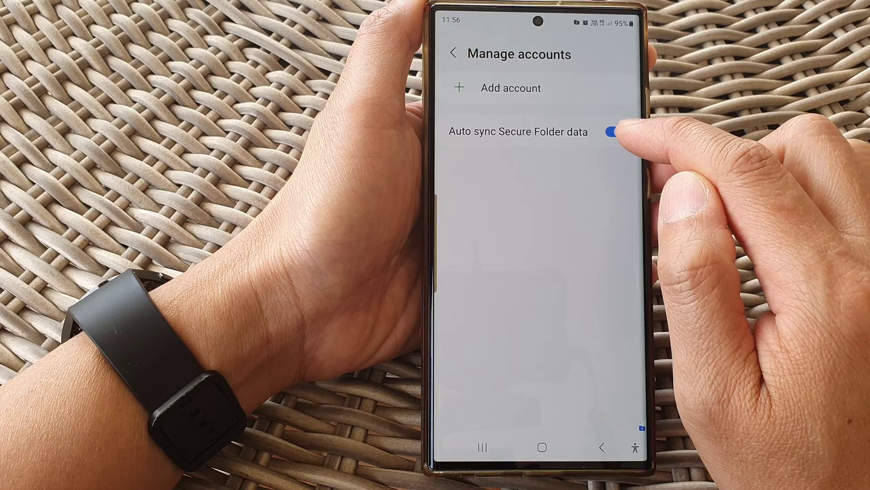
click(613, 132)
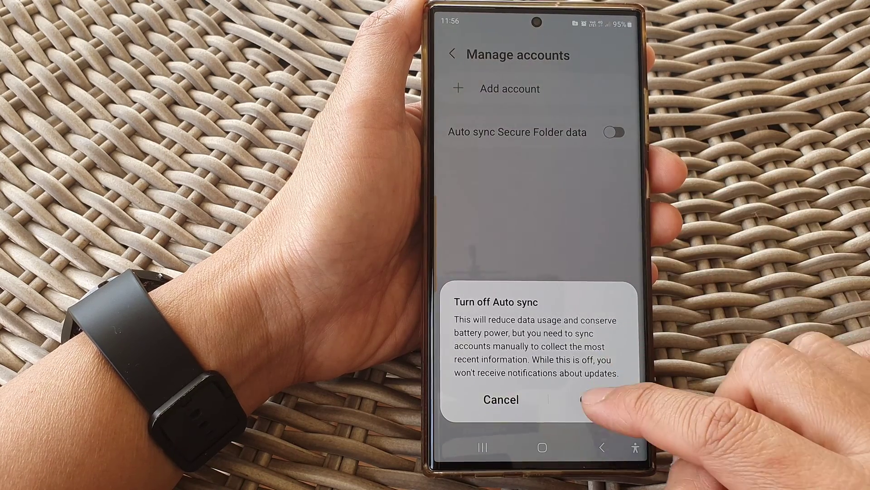